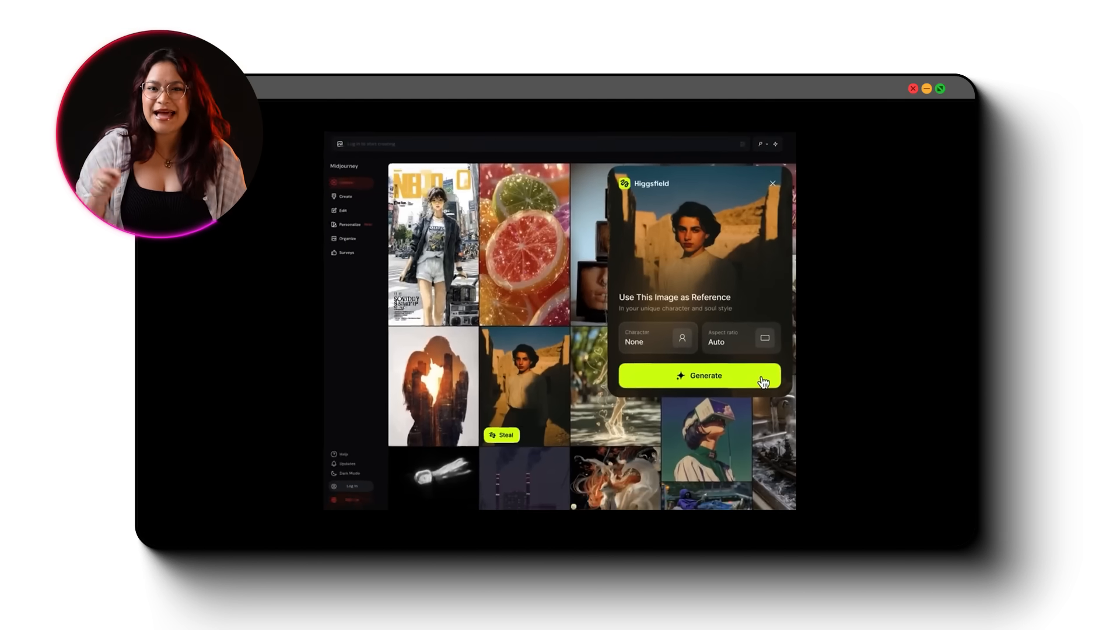
Generate from the reference picture and choose the 360 orbit camera effect.
{"action": "left_click", "coordinate": [698, 375]}
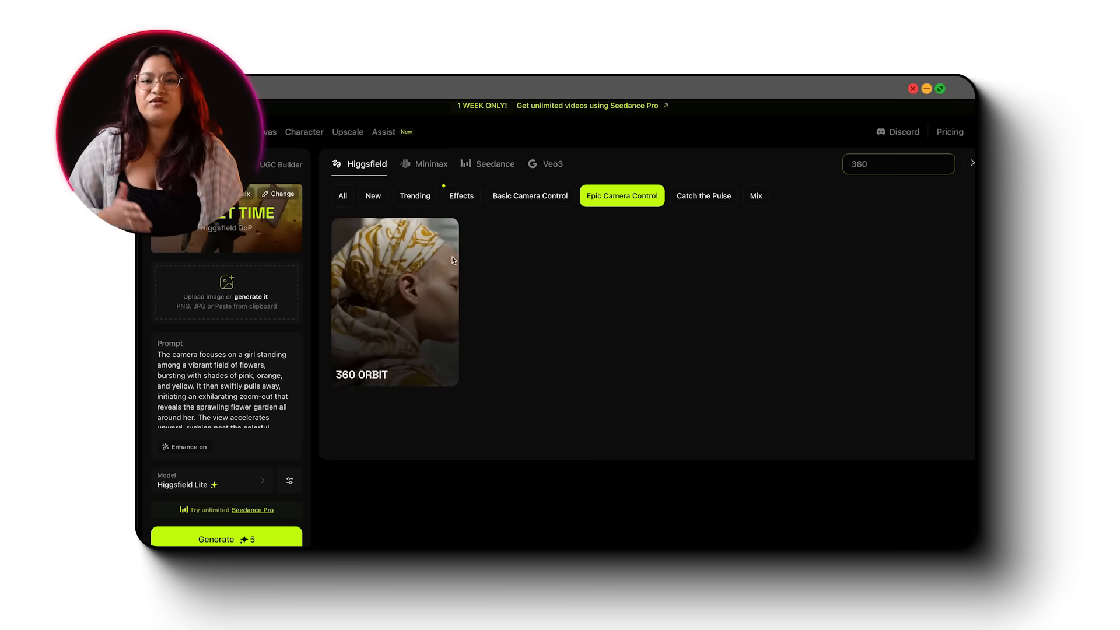
{"action": "left_click", "coordinate": [395, 302]}
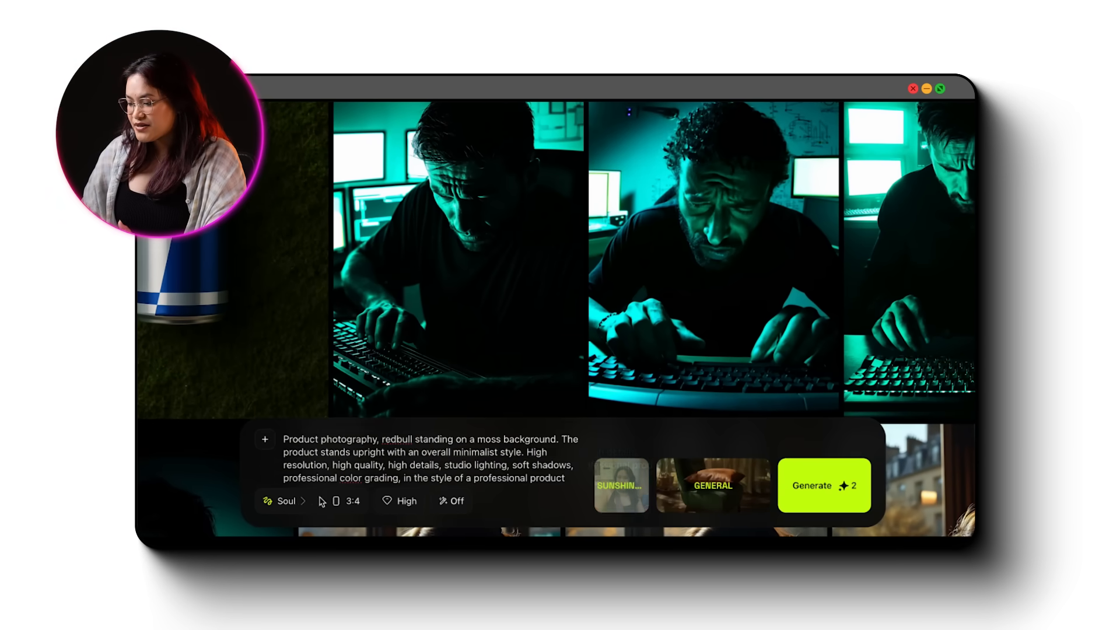
Switch the Red Bull on moss prompt to GPT Image and generate it.
{"action": "left_click", "coordinate": [283, 499]}
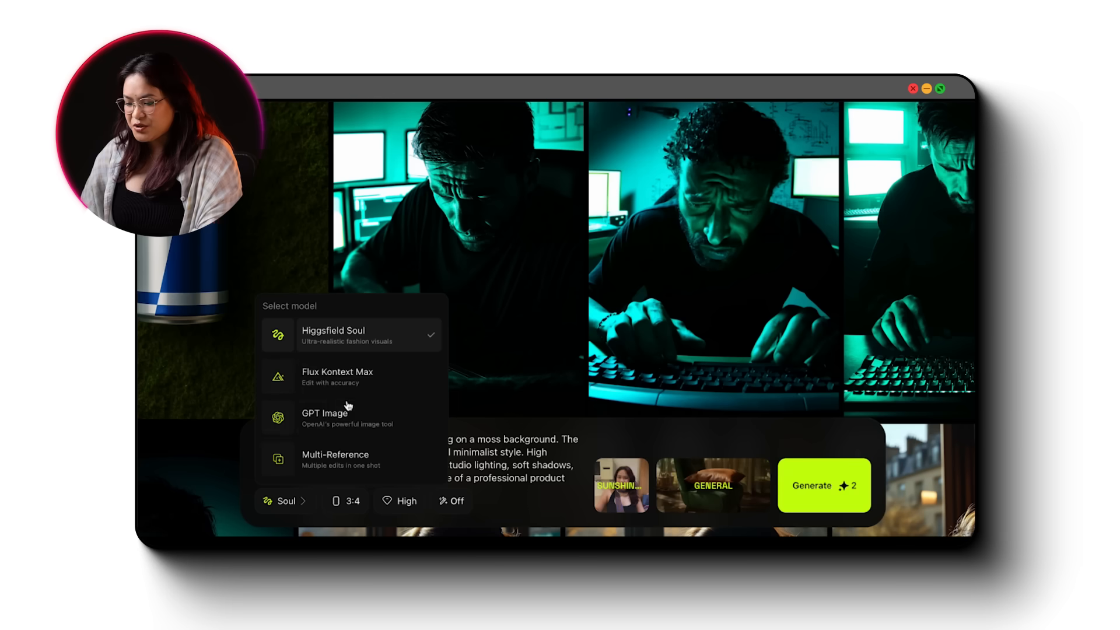
{"action": "left_click", "coordinate": [325, 416]}
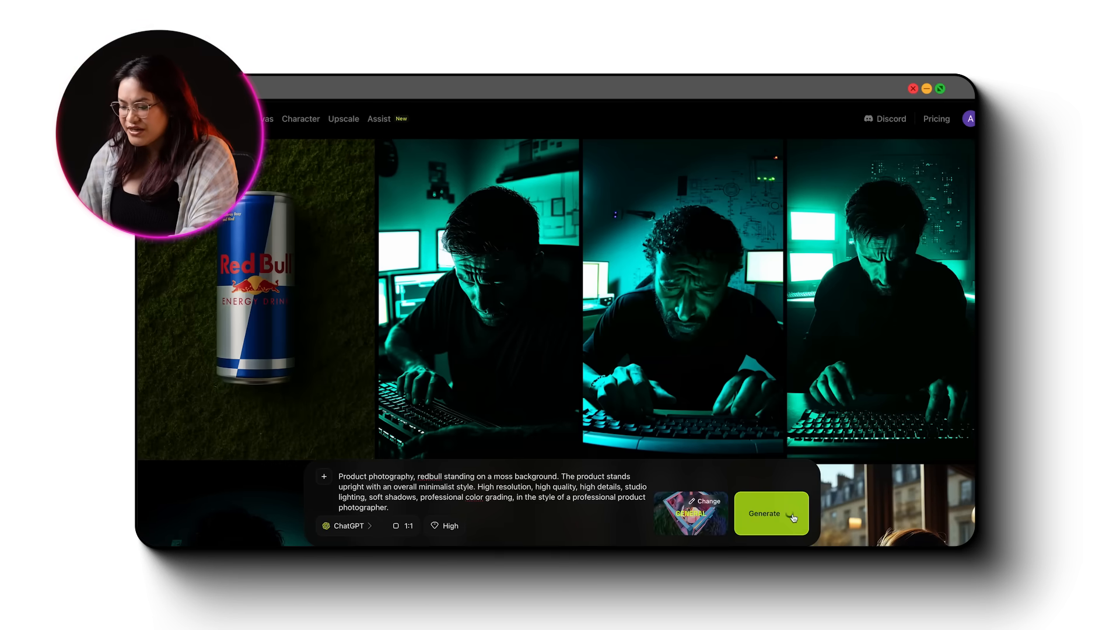
{"action": "left_click", "coordinate": [771, 513]}
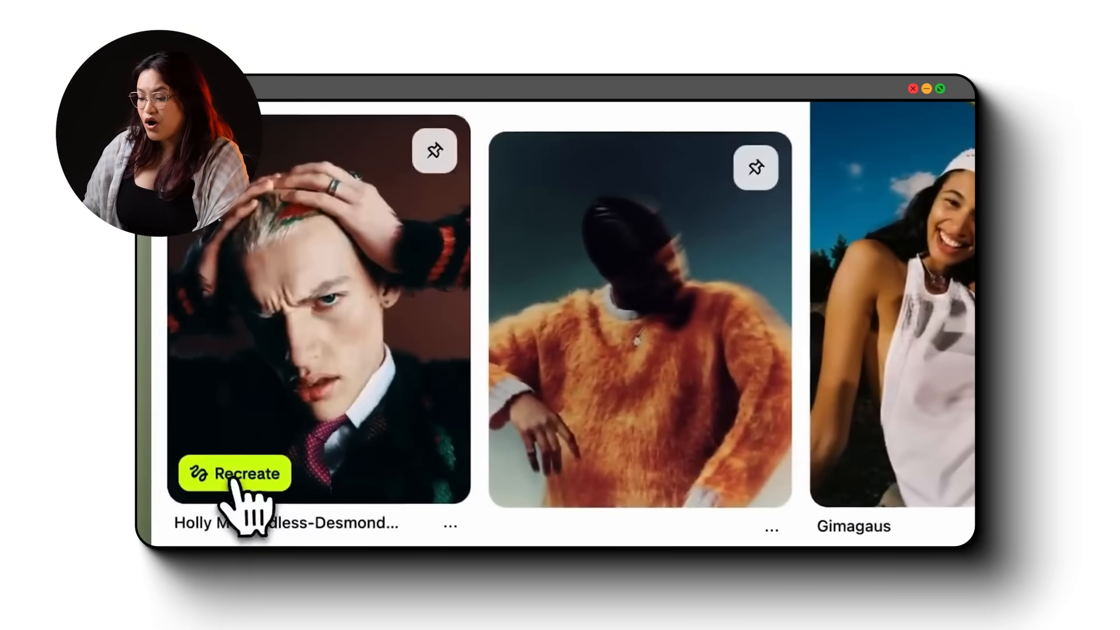
Recreate the man-clutching-head portrait through the Recreate Any Image popup.
{"action": "left_click", "coordinate": [235, 474]}
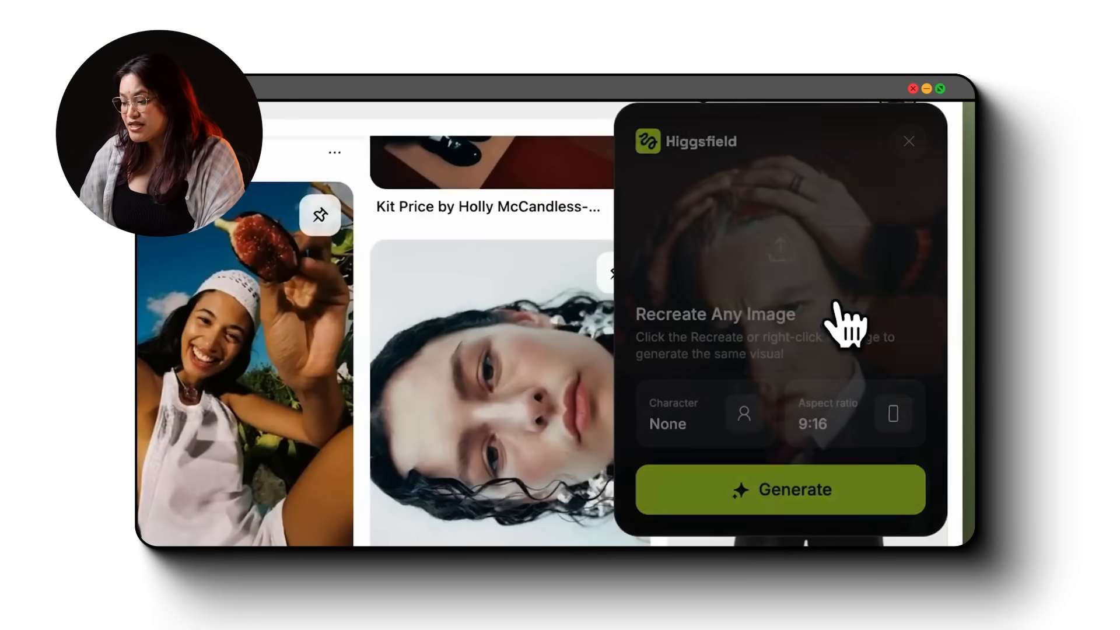
{"action": "left_click", "coordinate": [780, 489]}
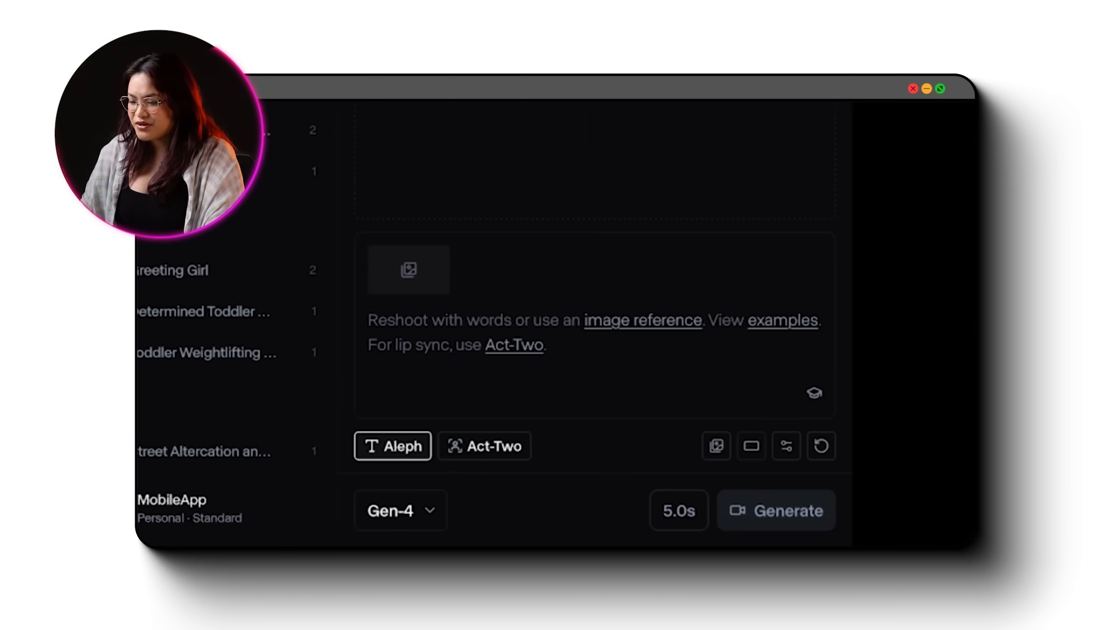
Enable Act-Two, disable gestures and raise facial expressiveness to 4.
{"action": "left_click", "coordinate": [484, 446]}
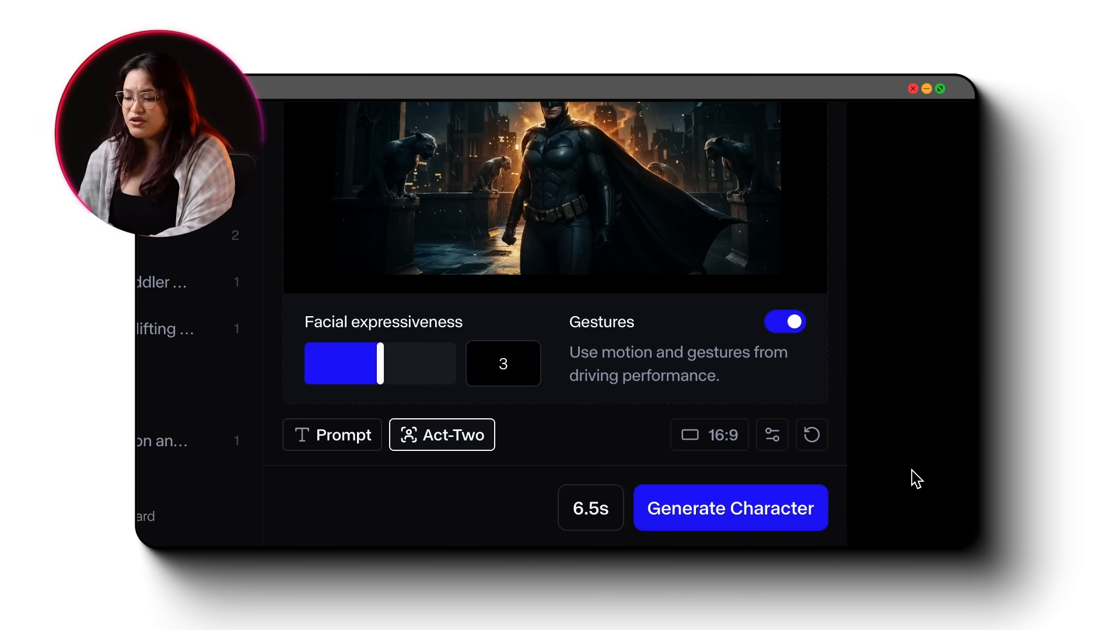
{"action": "left_click", "coordinate": [730, 507]}
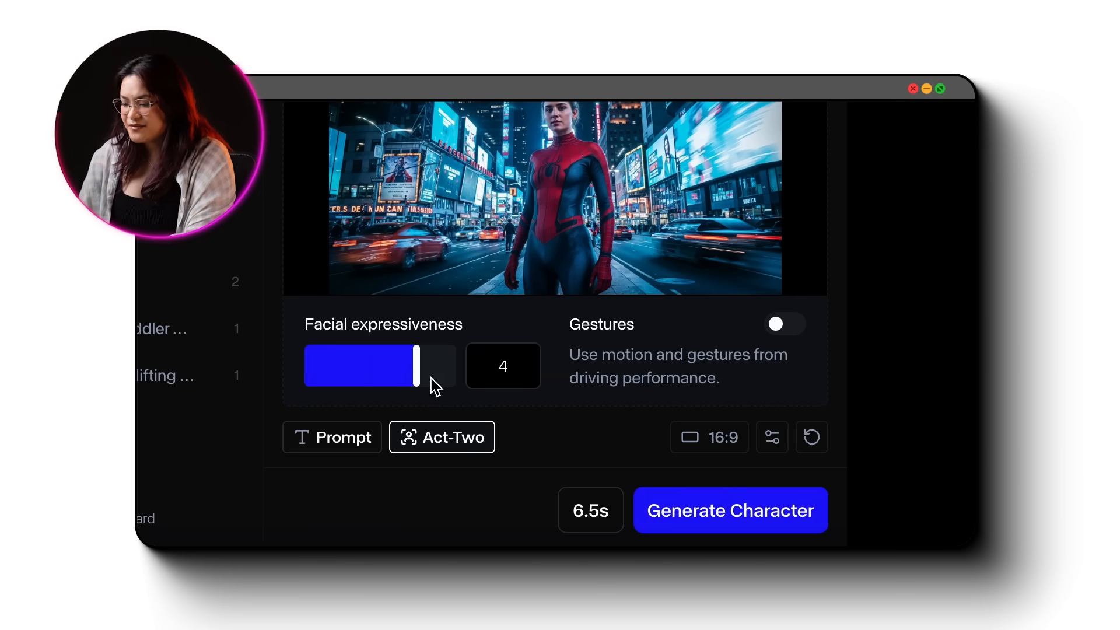
{"action": "left_click", "coordinate": [784, 323]}
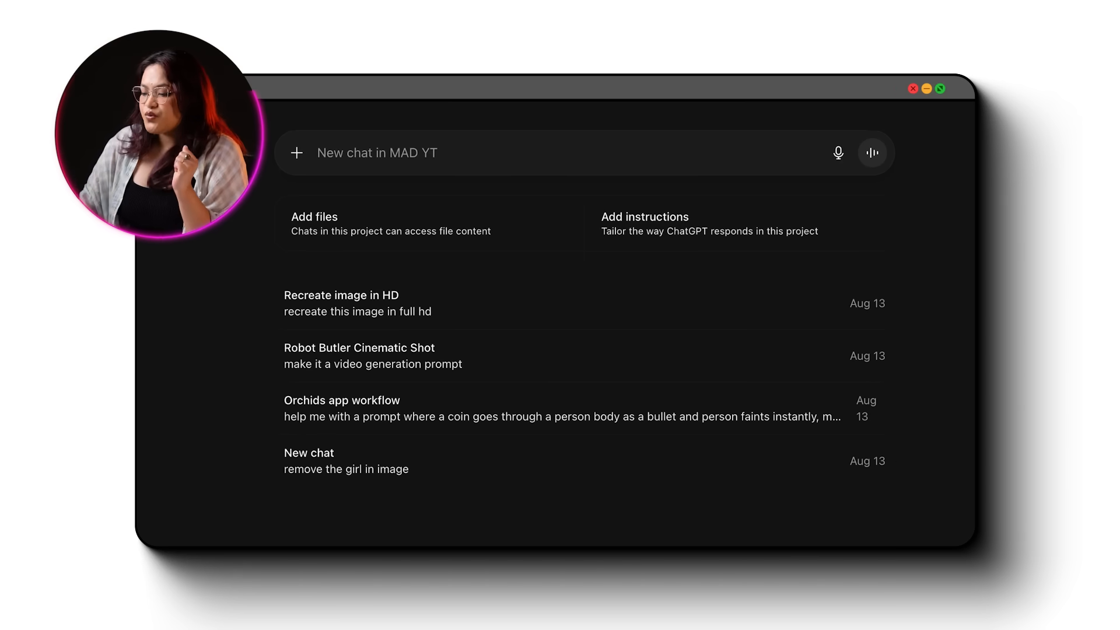
Draft the request for five well-rated women's kurtas under ₹1000 on Myntra.
{"action": "left_click", "coordinate": [372, 152]}
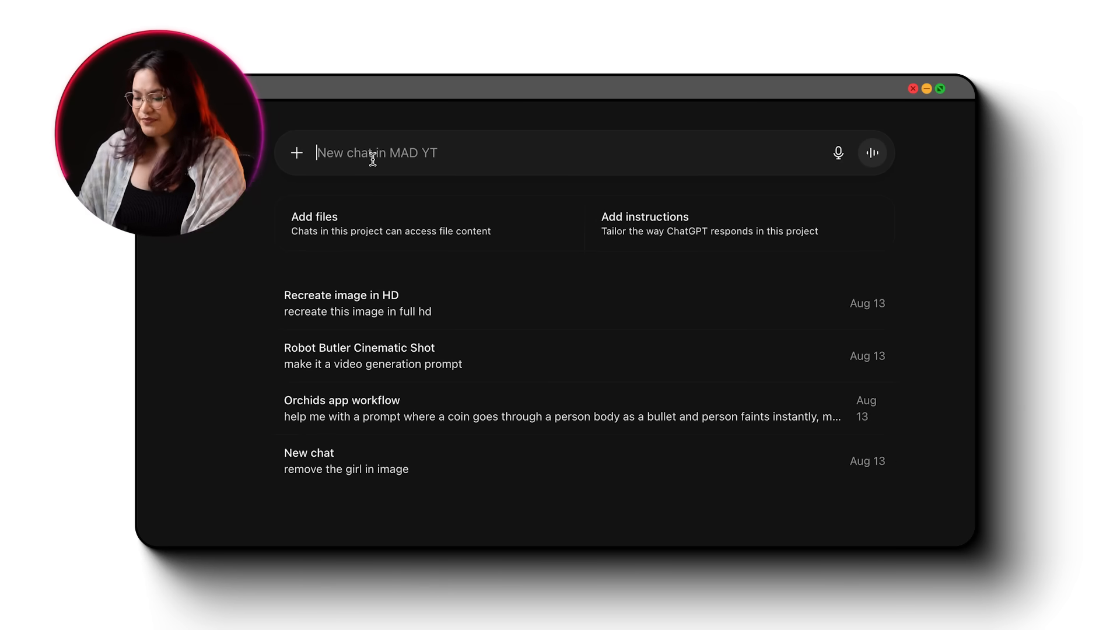
{"action": "type", "text": "Can you help me find 5 women's kurtas under ₹1000 on Myntra that have good"}
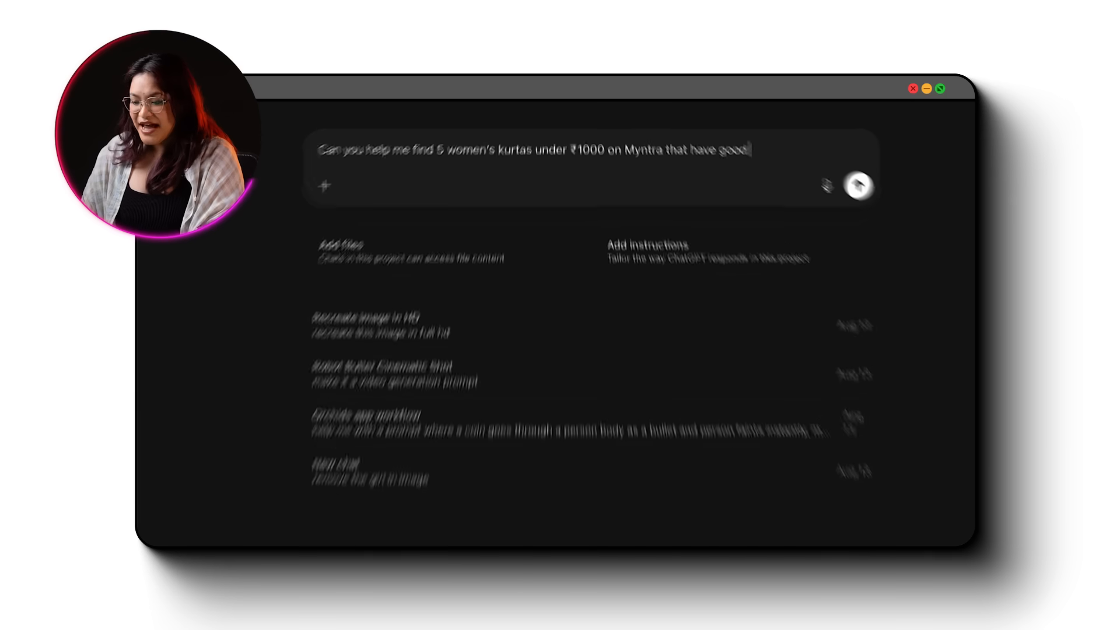
{"action": "type", "text": "ratings and r"}
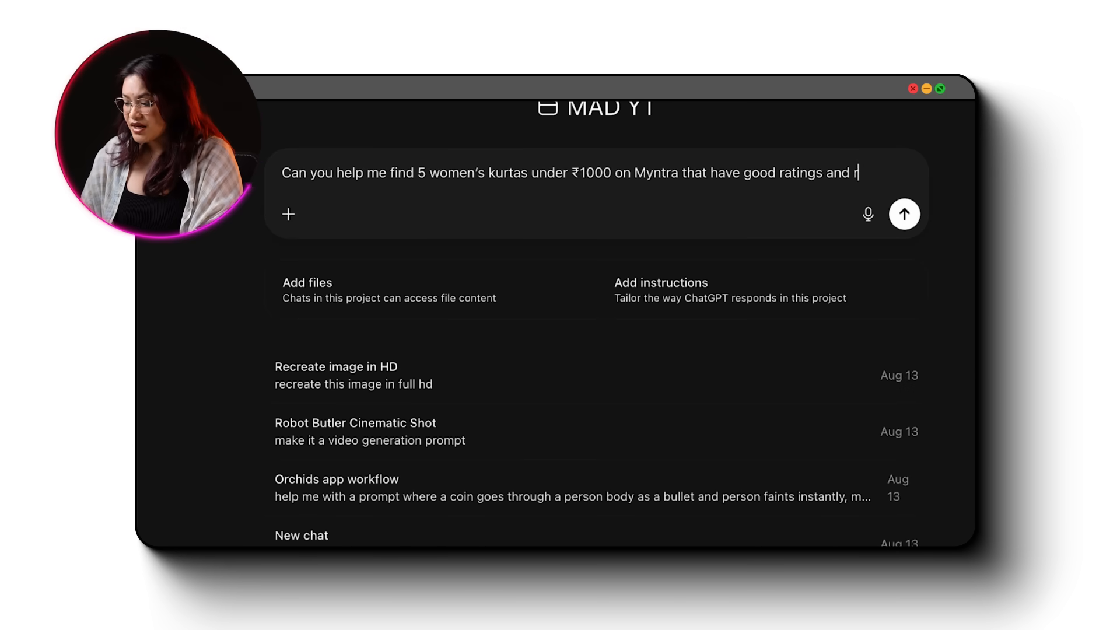
{"action": "type", "text": "eviews"}
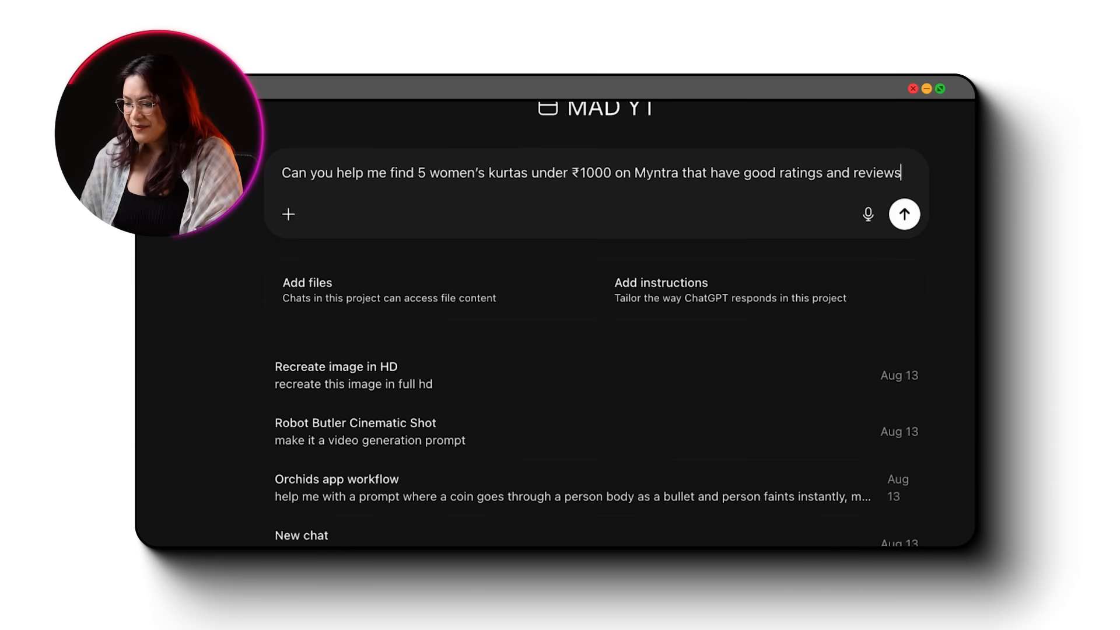
{"action": "left_click", "coordinate": [289, 214]}
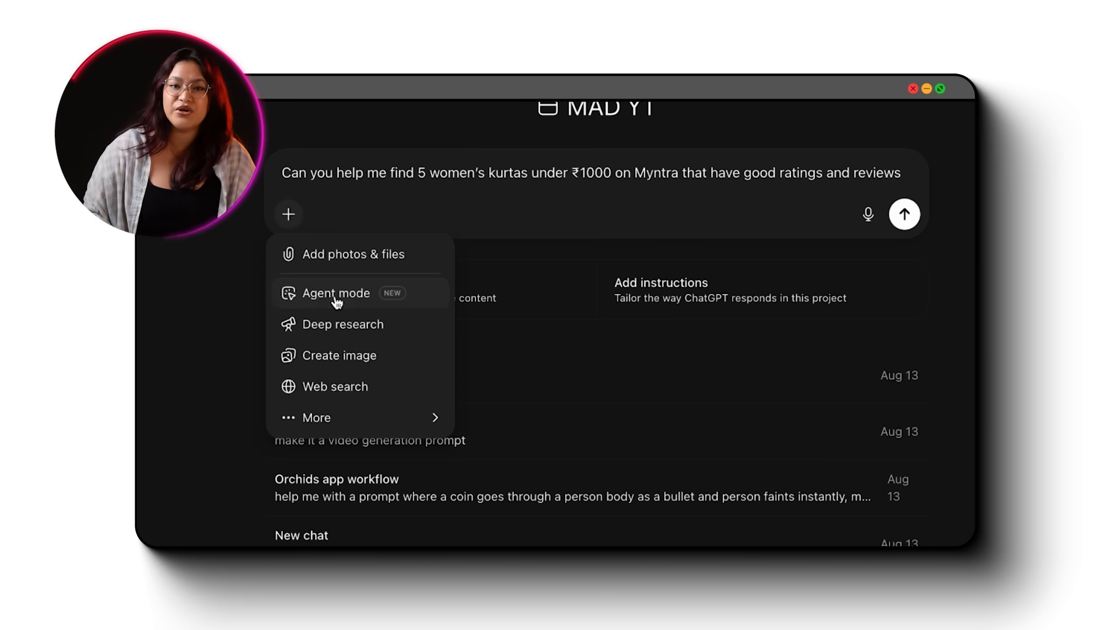
Turn on Agent mode so ChatGPT fetches the Myntra kurta table.
{"action": "left_click", "coordinate": [334, 292]}
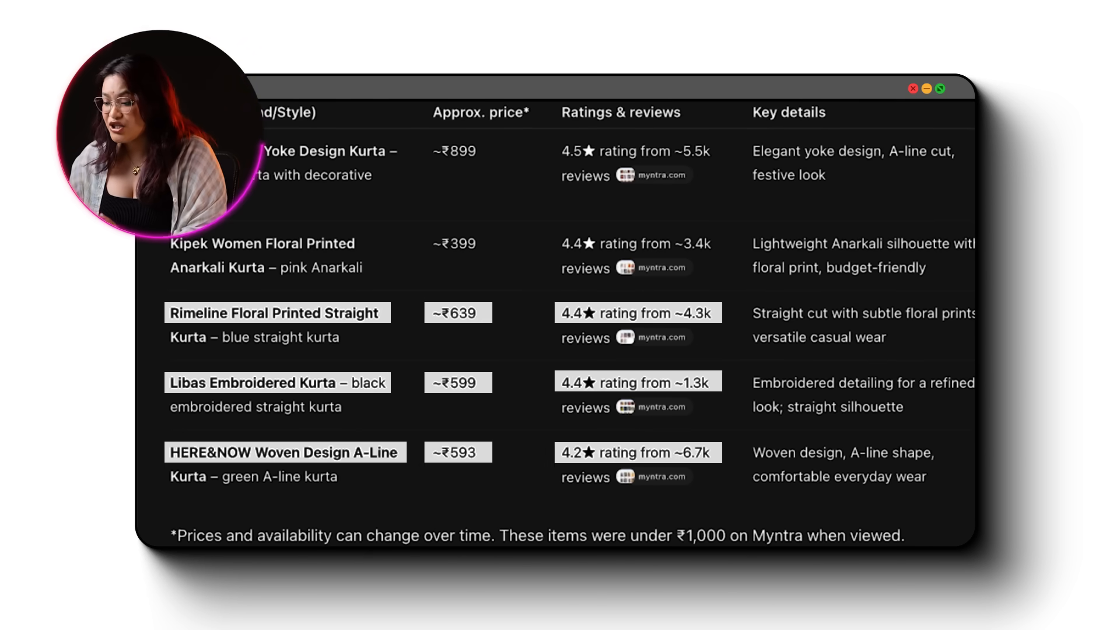
Ask whether any of the listed kurtas are on discount.
{"action": "type", "text": "Are any of these on disc"}
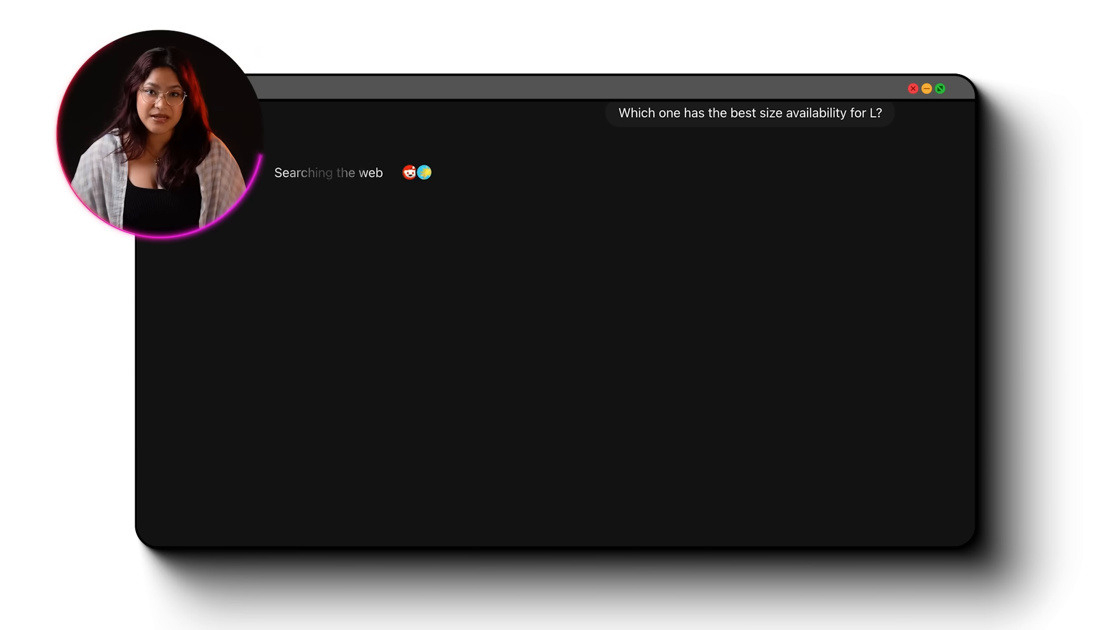
{"action": "left_click", "coordinate": [471, 164]}
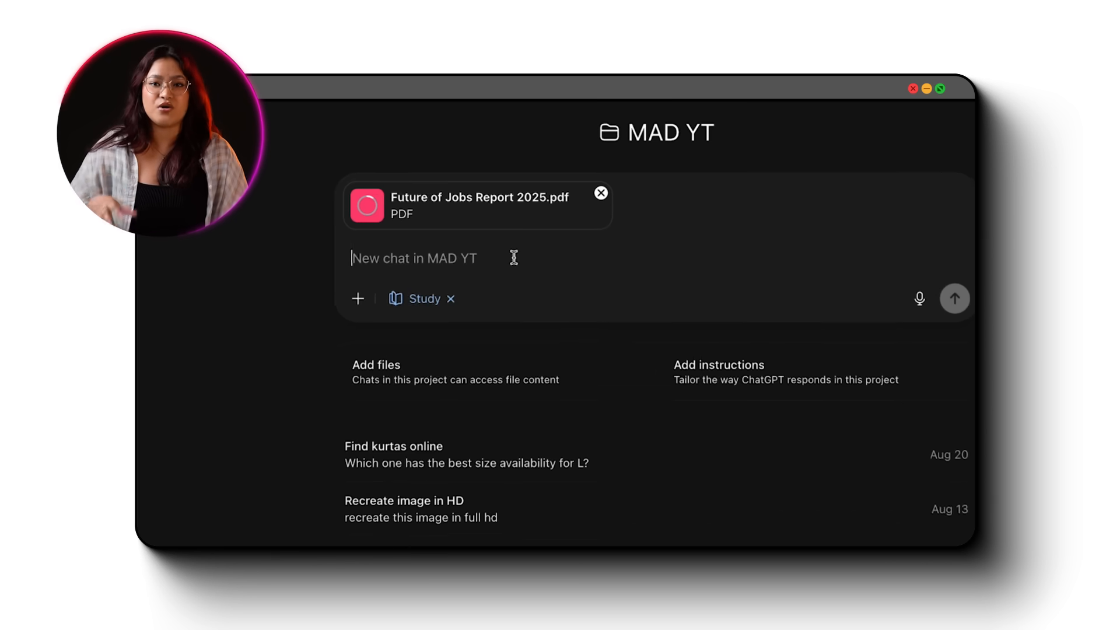
Start a study-mode message about the attached Future of Jobs Report 2025.
{"action": "left_click", "coordinate": [954, 299]}
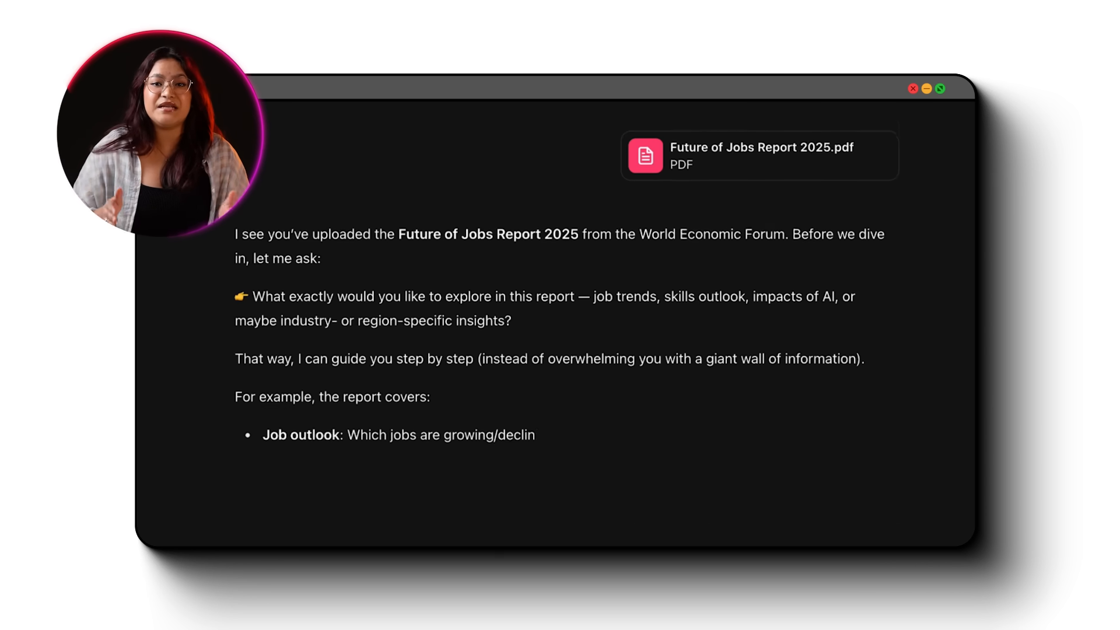
{"action": "type", "text": "A"}
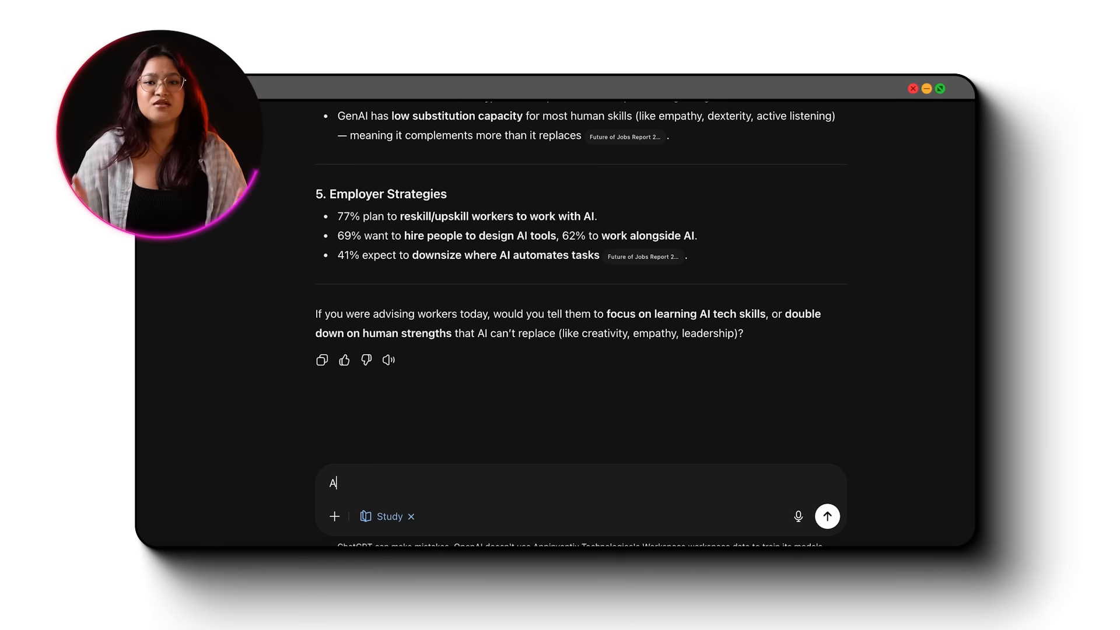
Type the study-mode follow-up about areas needing upskilling.
{"action": "type", "text": "reas that I need to upski"}
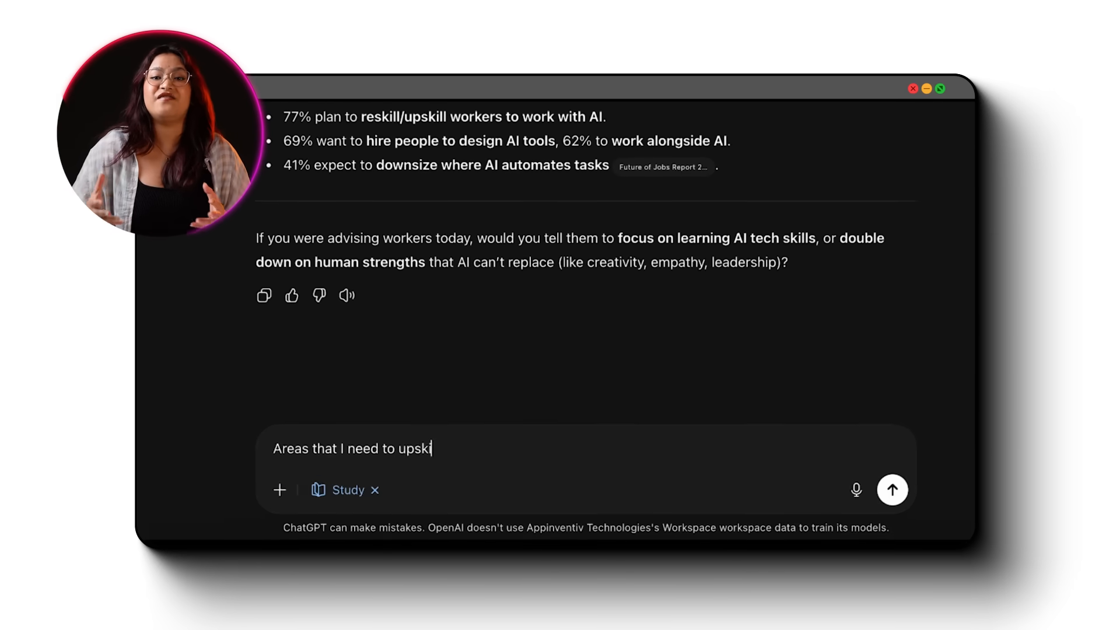
{"action": "left_click", "coordinate": [891, 490]}
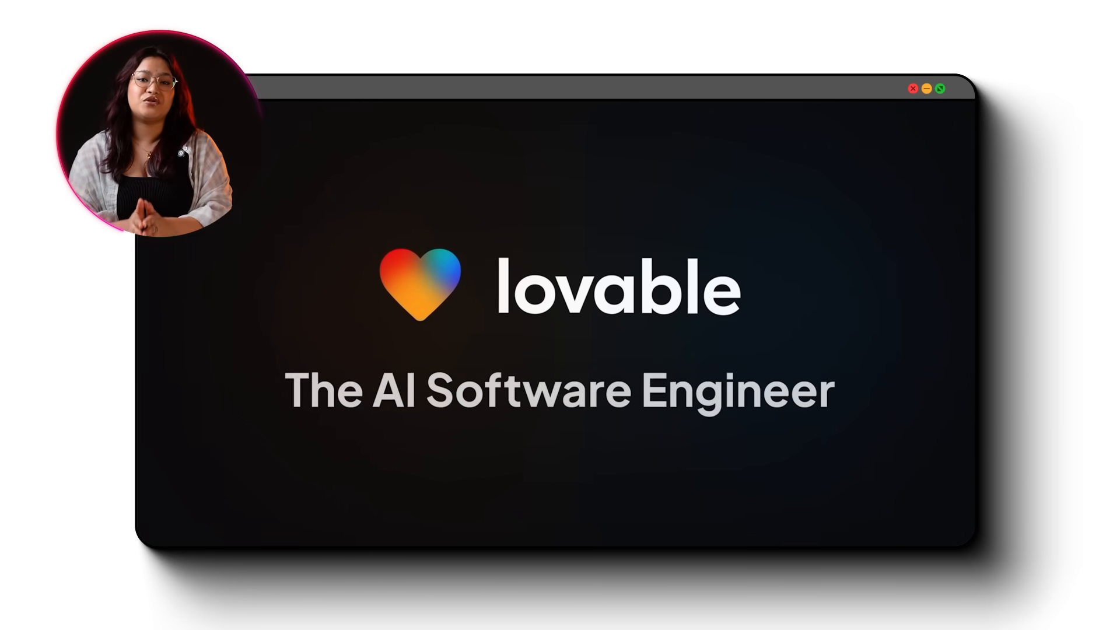
Enter and submit the example 'Build a financial dashboard' request in Lovable.
{"action": "type", "text": "Build a financial dashboard"}
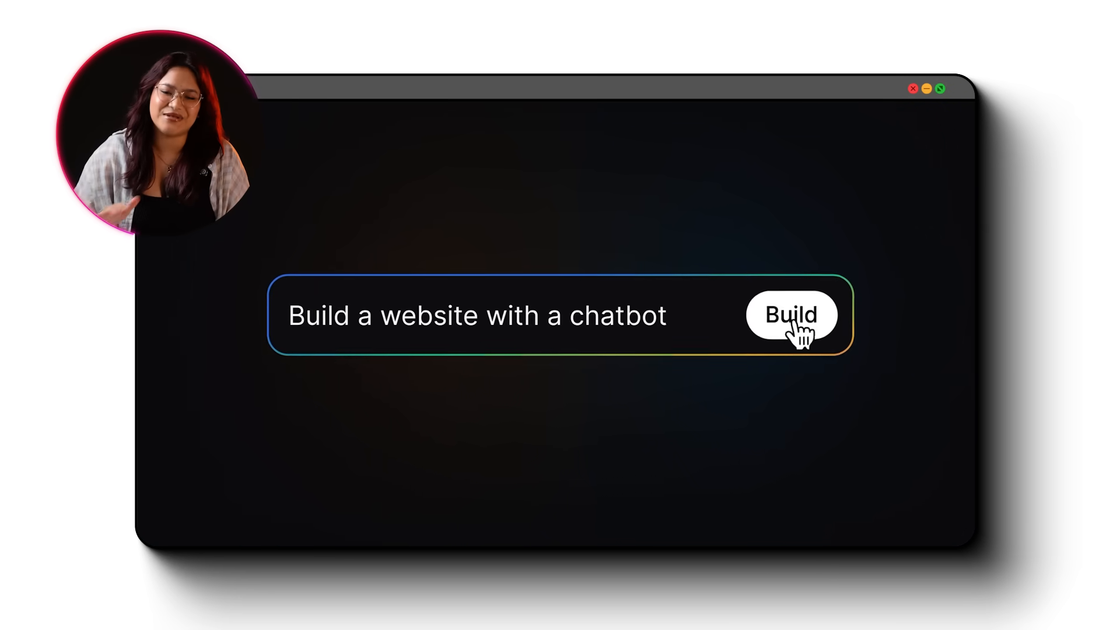
{"action": "left_click", "coordinate": [790, 315]}
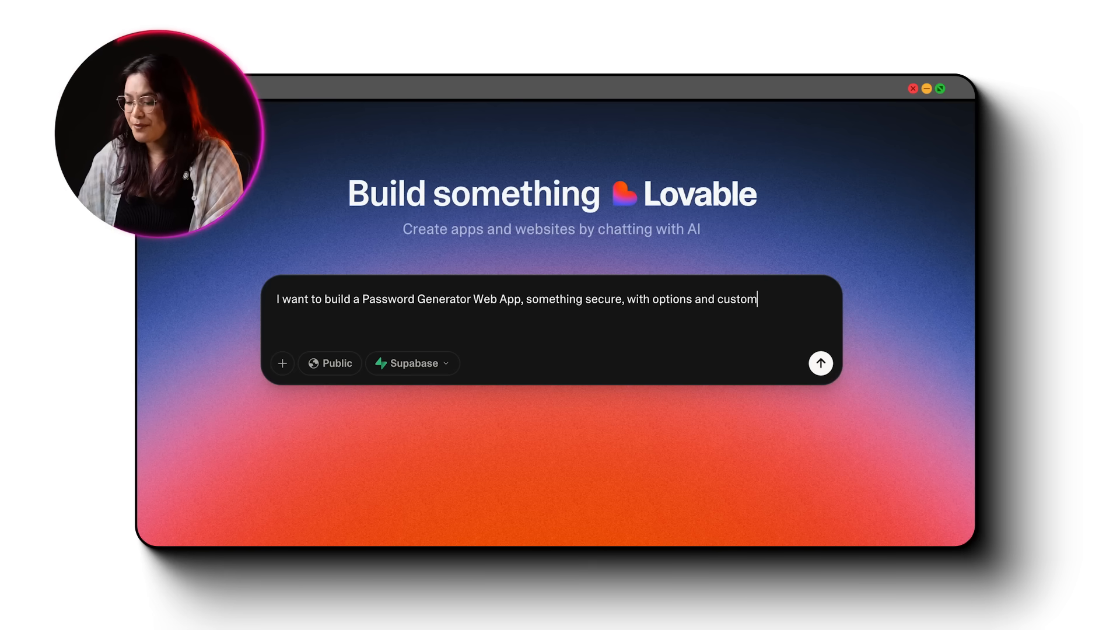
Finish the password generator prompt with 'isation.' and add the length, toggles, strength, copy and mobile-UI requirements.
{"action": "type", "text": "isation."}
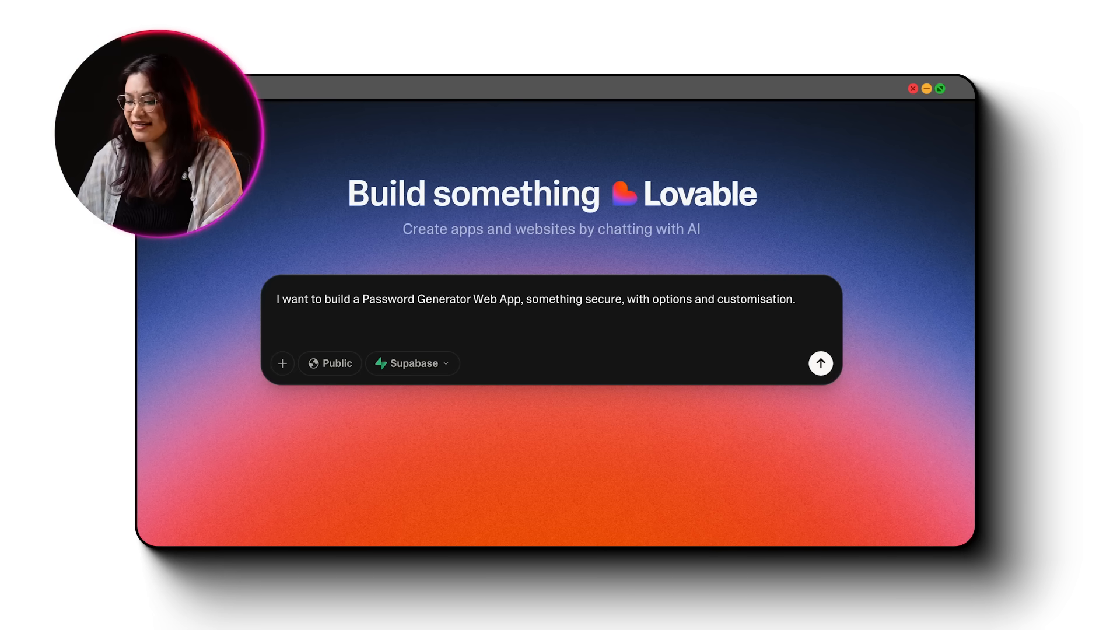
{"action": "type", "text": "I want users to set password length"}
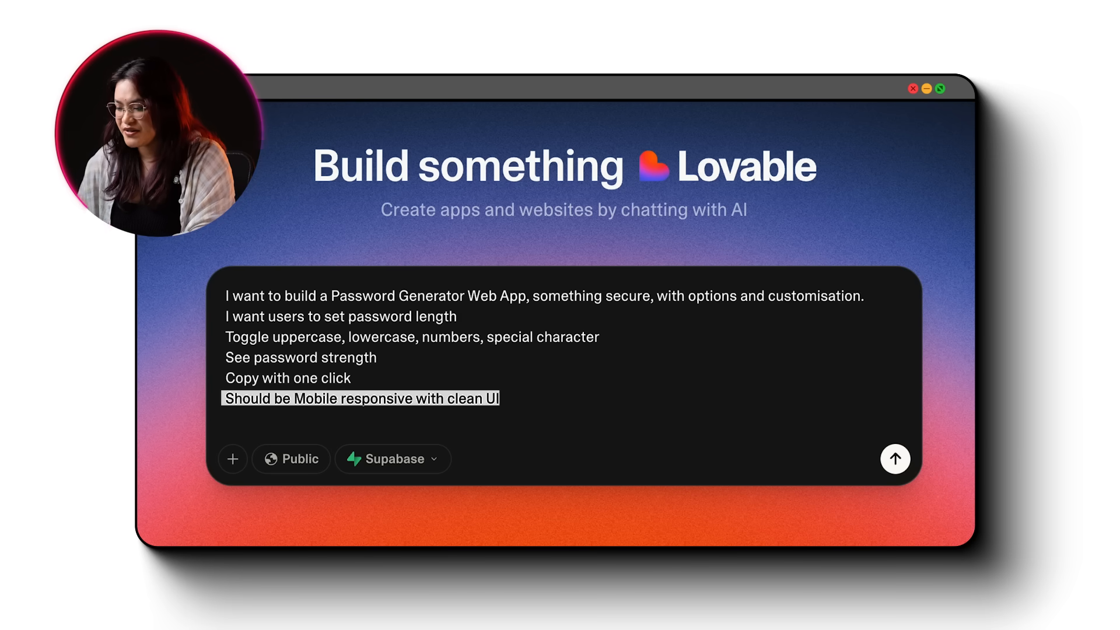
{"action": "left_click", "coordinate": [894, 459]}
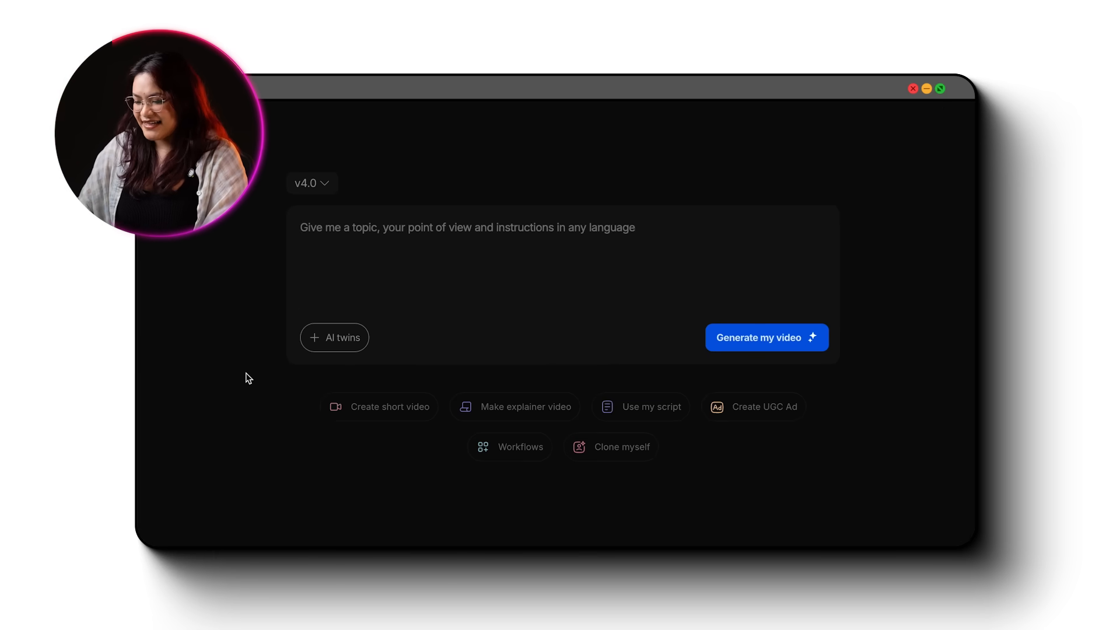
Create an AI twin from the '60 sec demo.mp4' recording, confirming all clone requirements.
{"action": "left_click", "coordinate": [334, 337]}
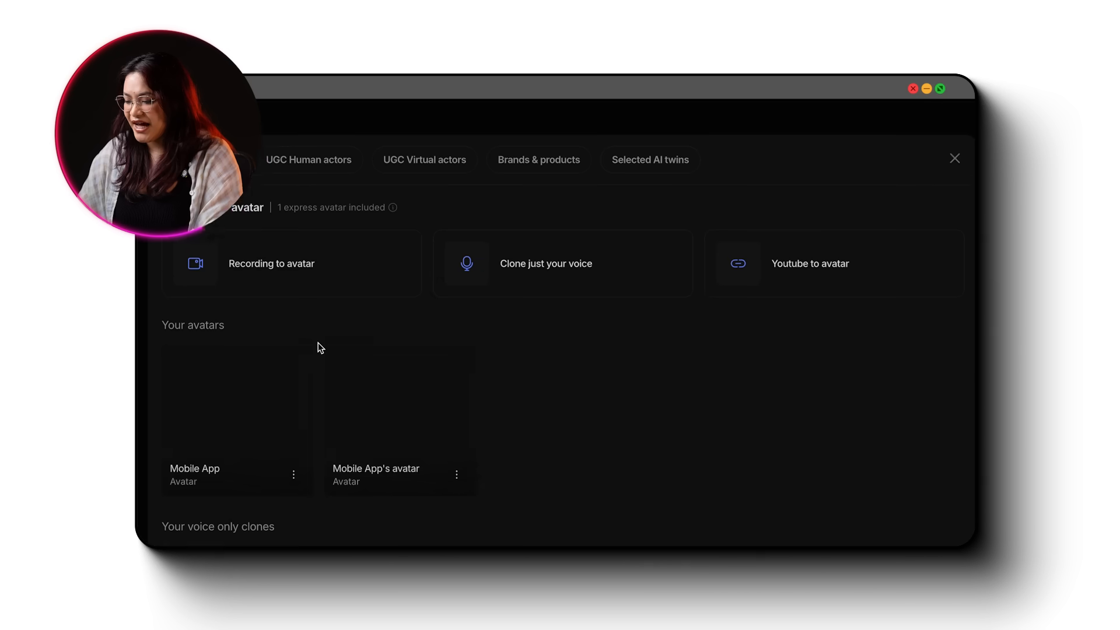
{"action": "scroll", "scroll_direction": "down", "scroll_amount": 3}
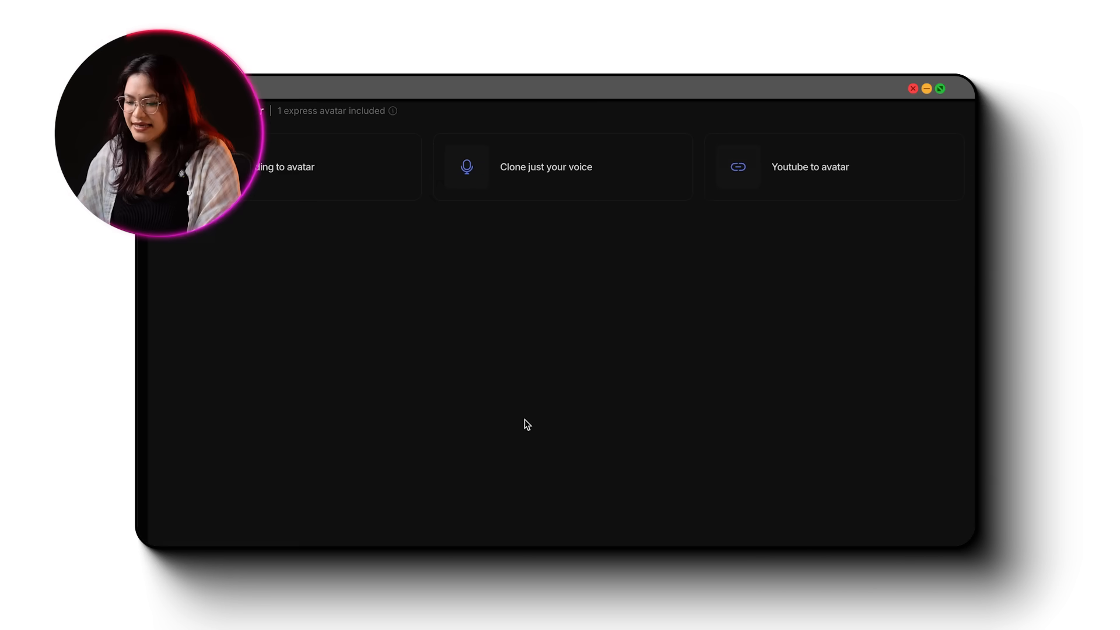
{"action": "left_click", "coordinate": [282, 167]}
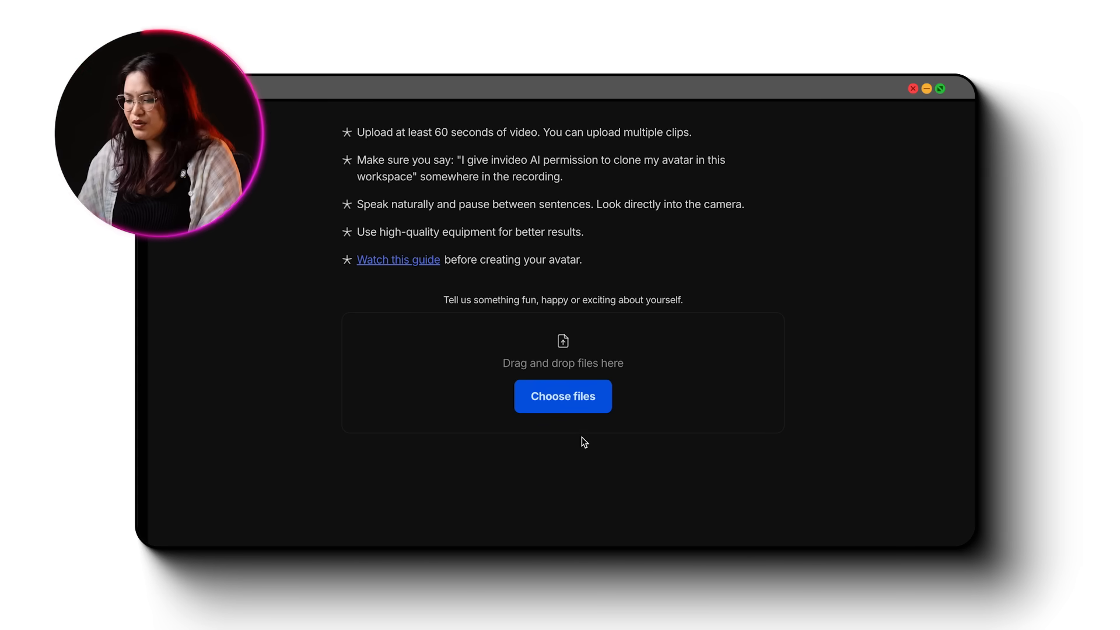
{"action": "left_click", "coordinate": [562, 396]}
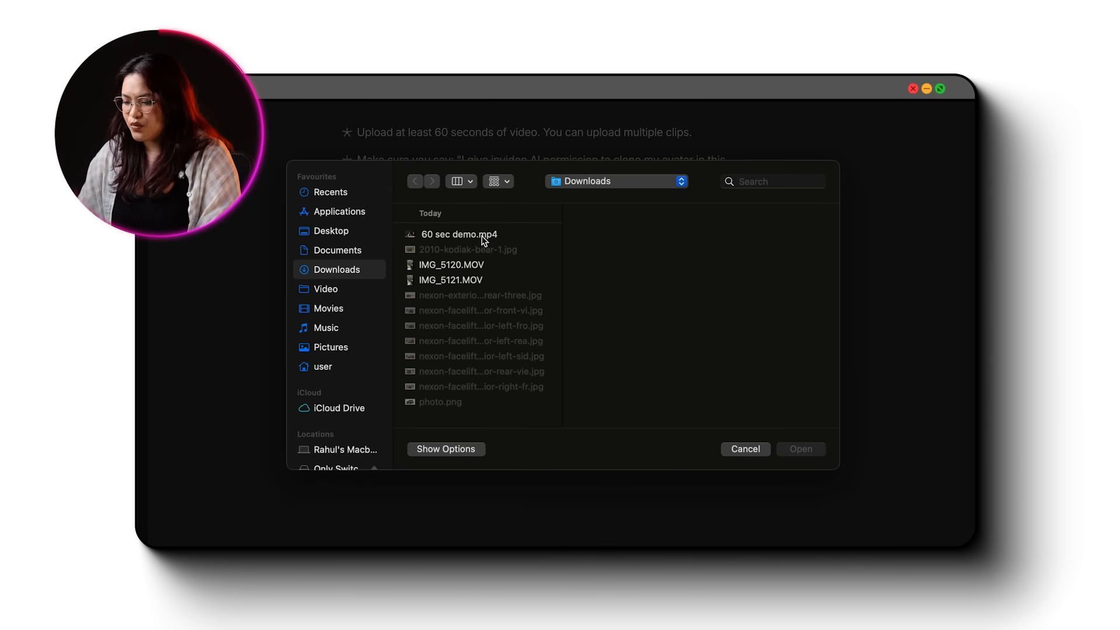
{"action": "double_click", "coordinate": [460, 234]}
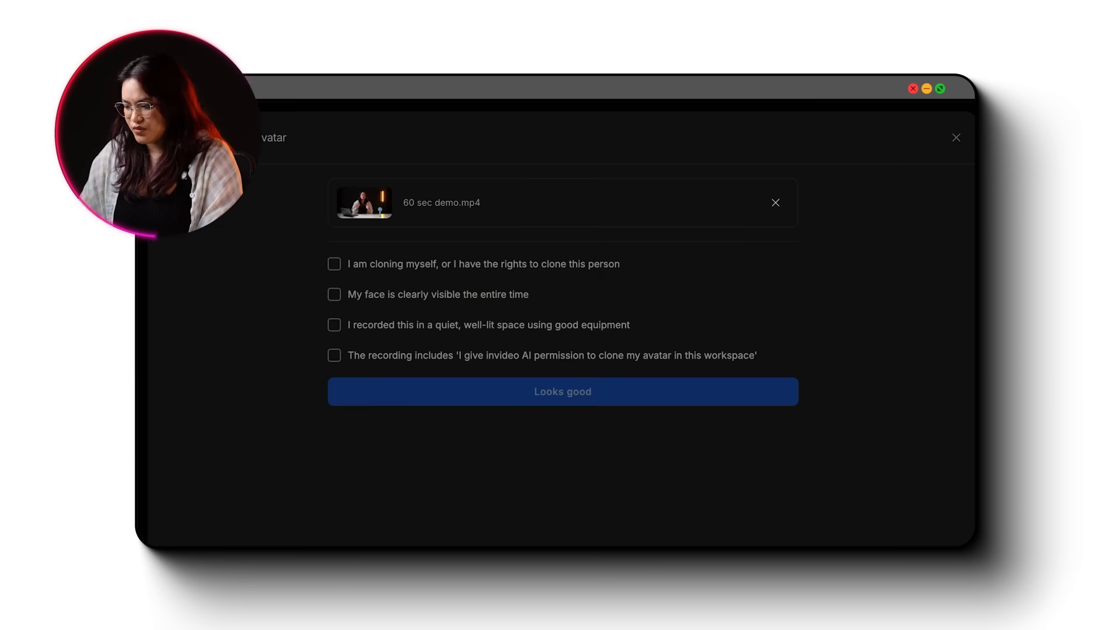
{"action": "left_click", "coordinate": [333, 264]}
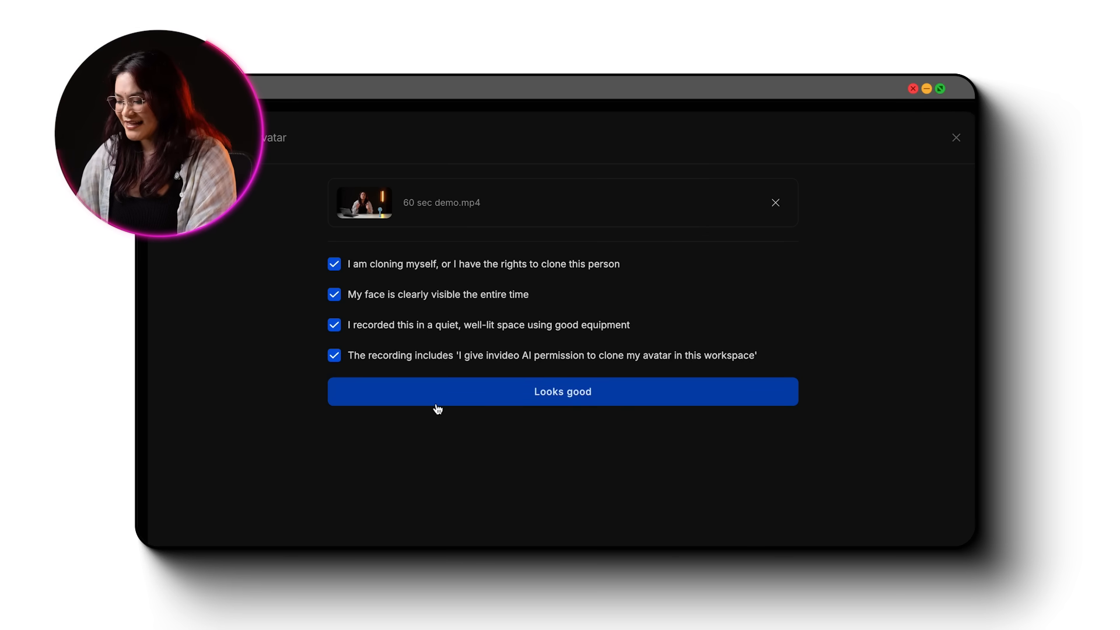
{"action": "left_click", "coordinate": [561, 391]}
{"action": "type", "text": "Create a 60-second promotional video for a Cookie Company’s new peanut butter chocolate chip cookie"}
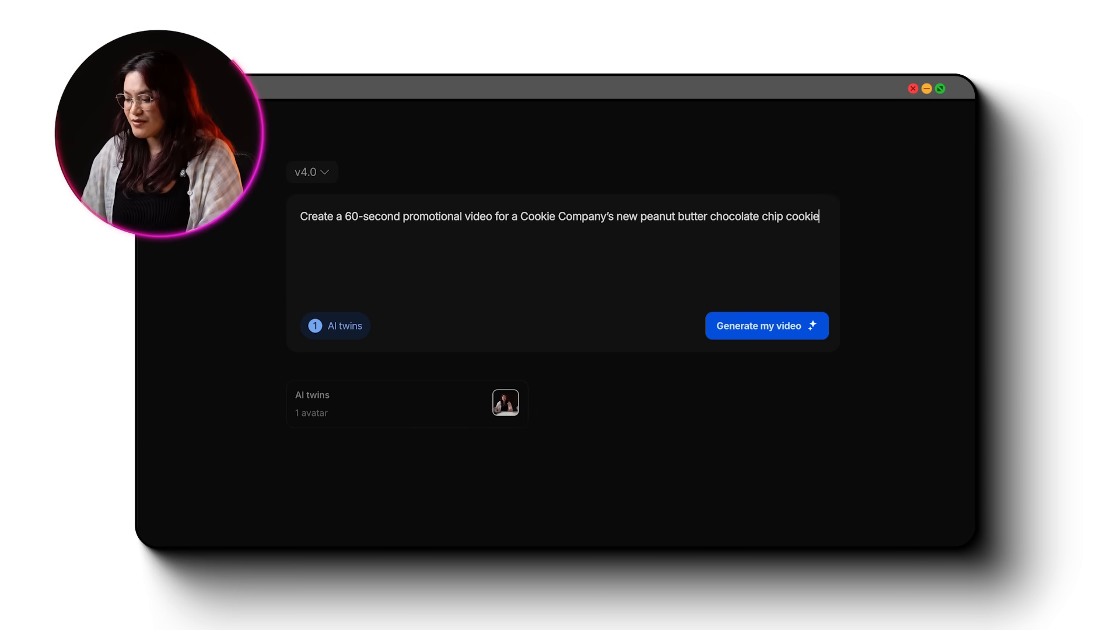
Generate the cookie promo video in Generative Ultra UGC style for Instagram Reels.
{"action": "type", "text": "s"}
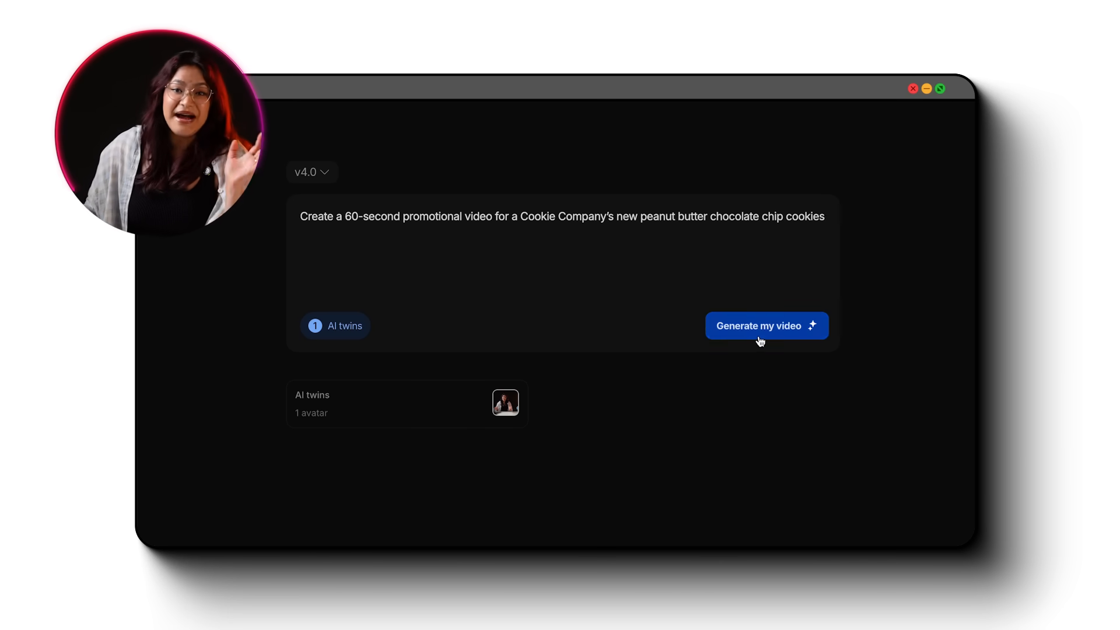
{"action": "left_click", "coordinate": [758, 325]}
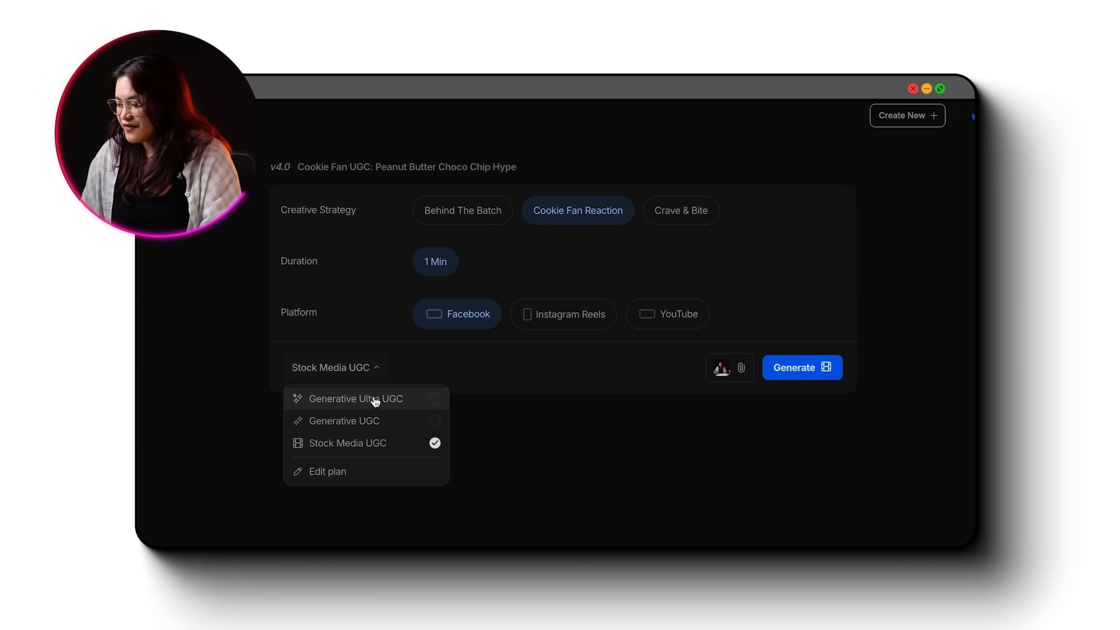
{"action": "left_click", "coordinate": [354, 398]}
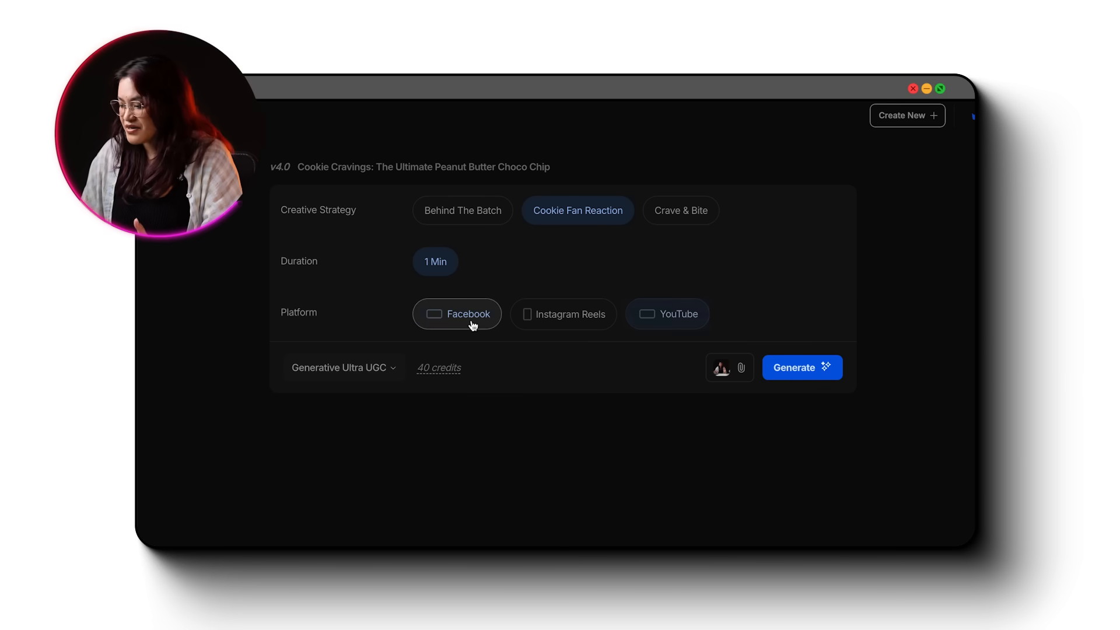
{"action": "left_click", "coordinate": [563, 314]}
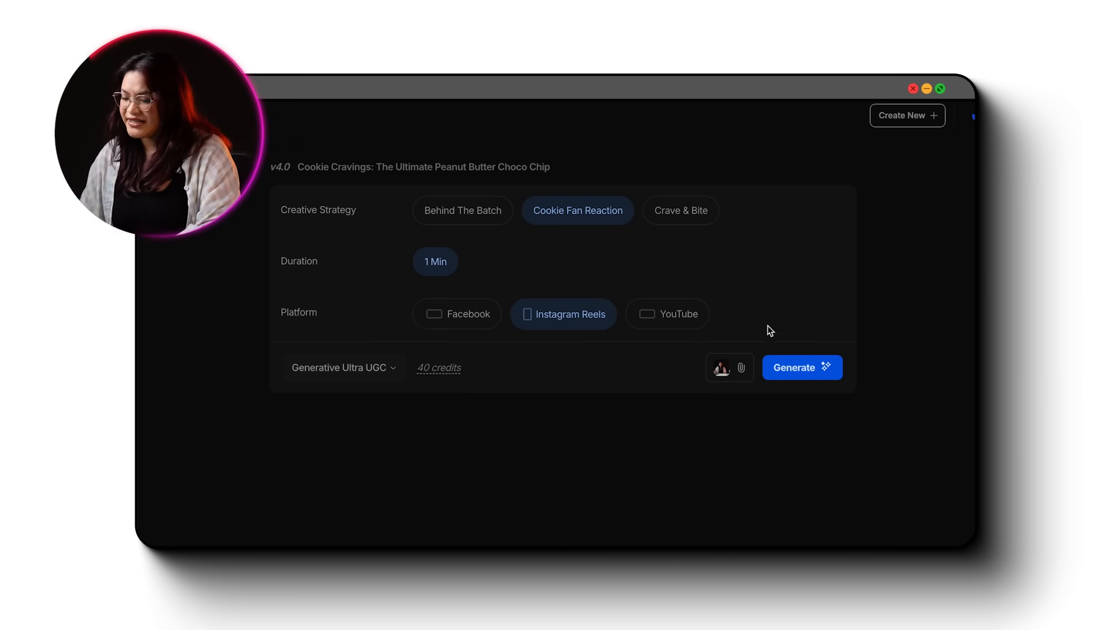
{"action": "left_click", "coordinate": [802, 367]}
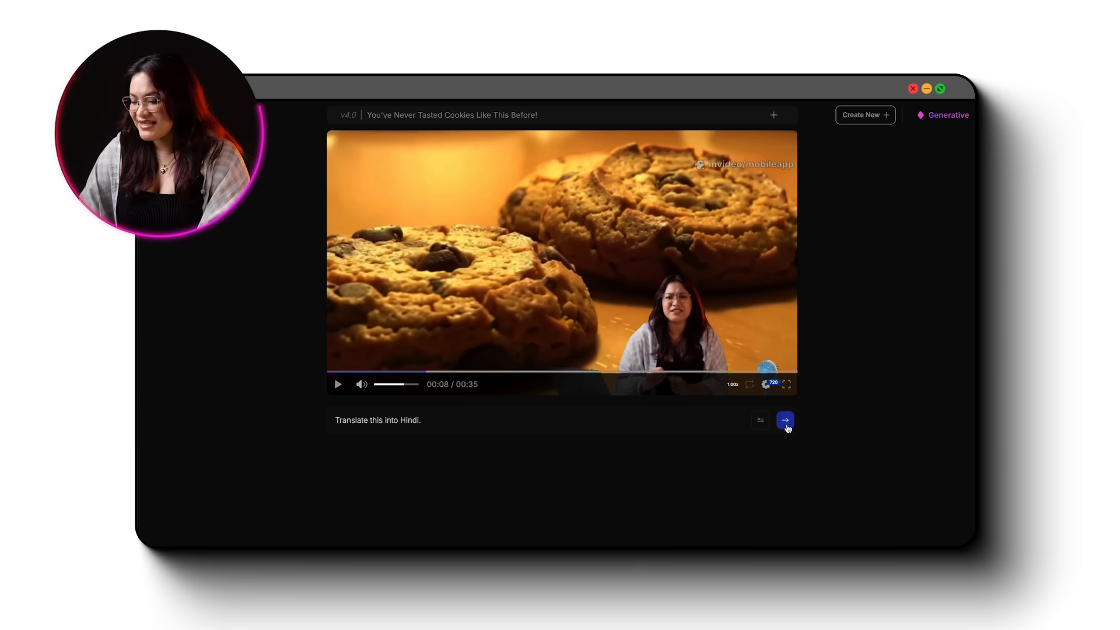
Send edit commands: 'Translate this into Hindi', acoustic pop music, and 'add subtitles in modern font'.
{"action": "left_click", "coordinate": [784, 420]}
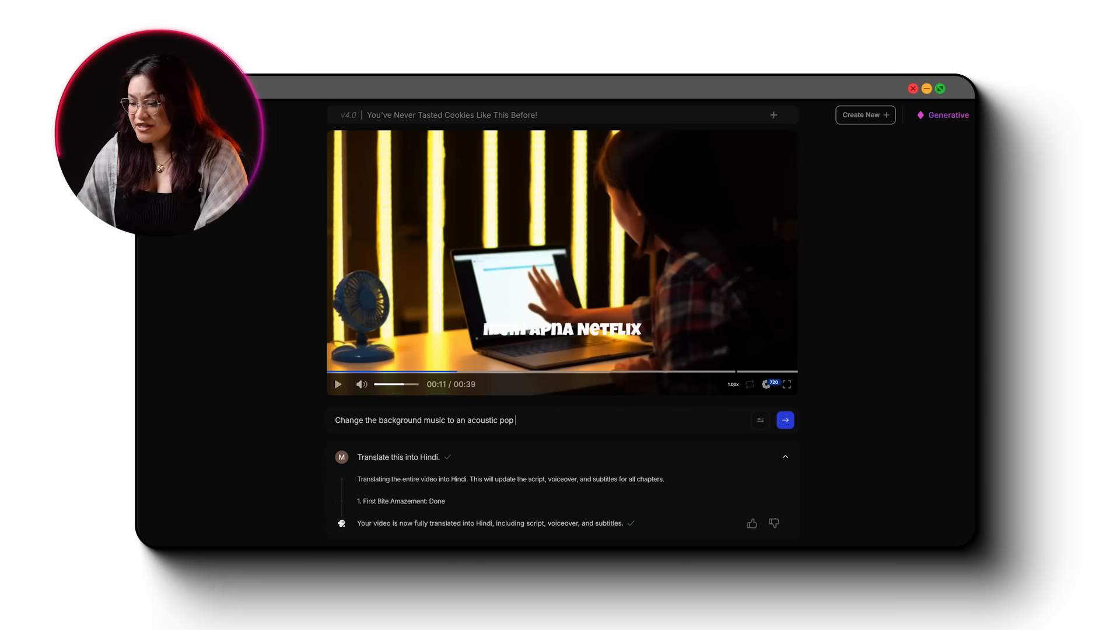
{"action": "left_click", "coordinate": [783, 419]}
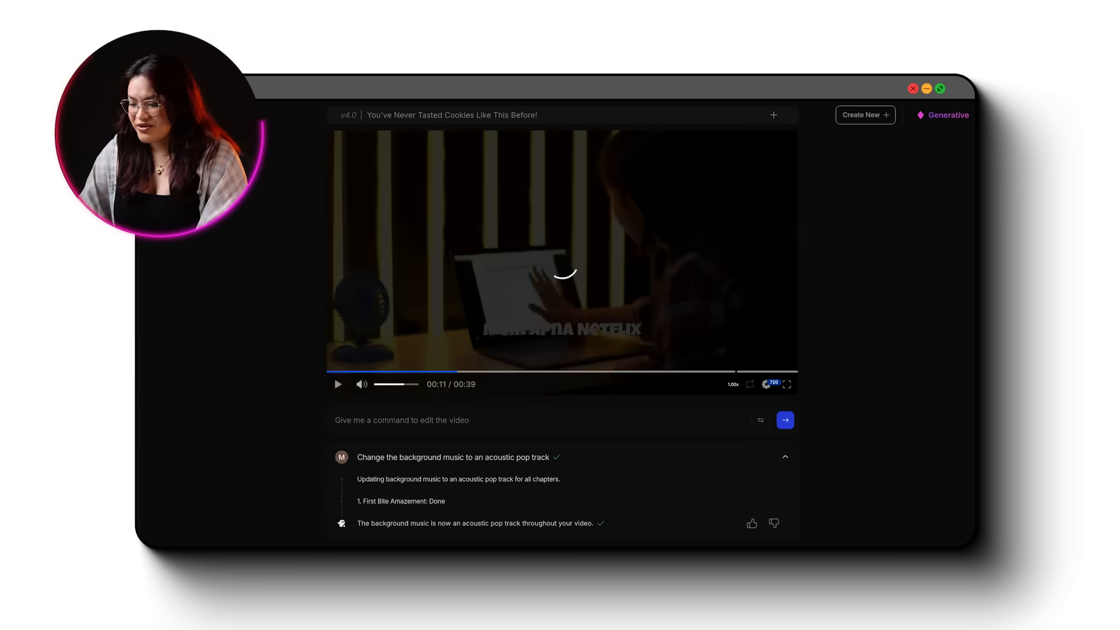
{"action": "type", "text": "add subtitles in"}
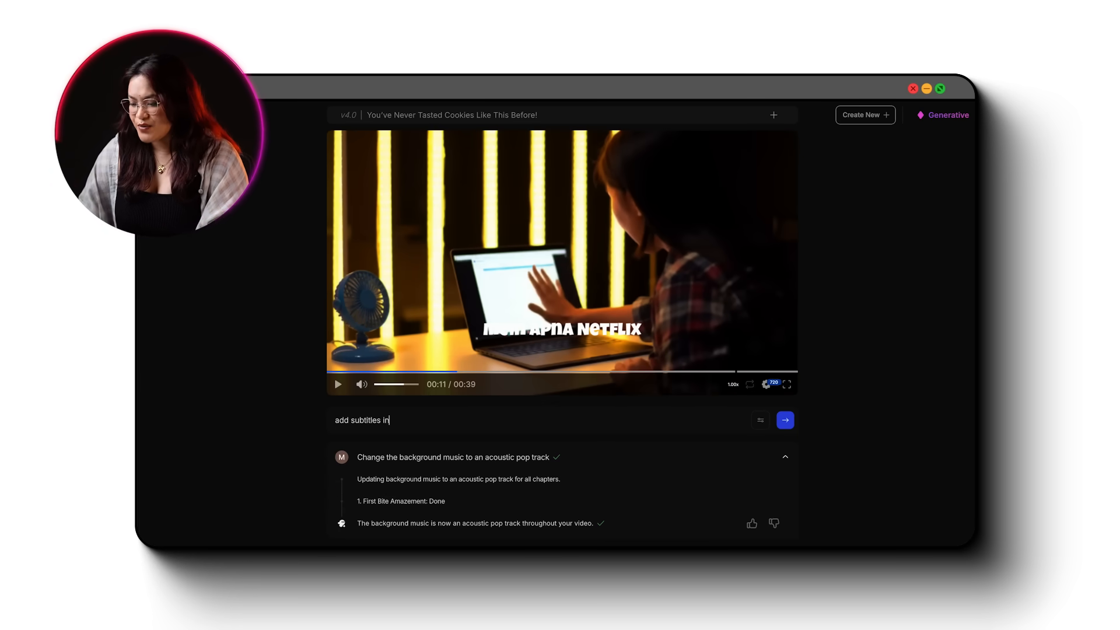
{"action": "left_click", "coordinate": [784, 419]}
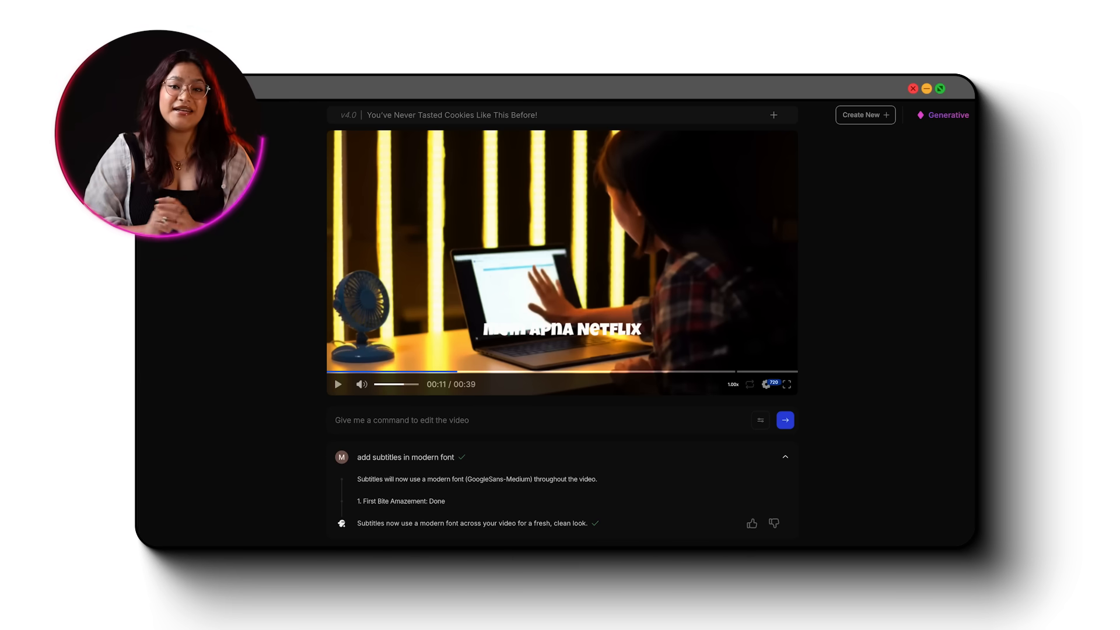